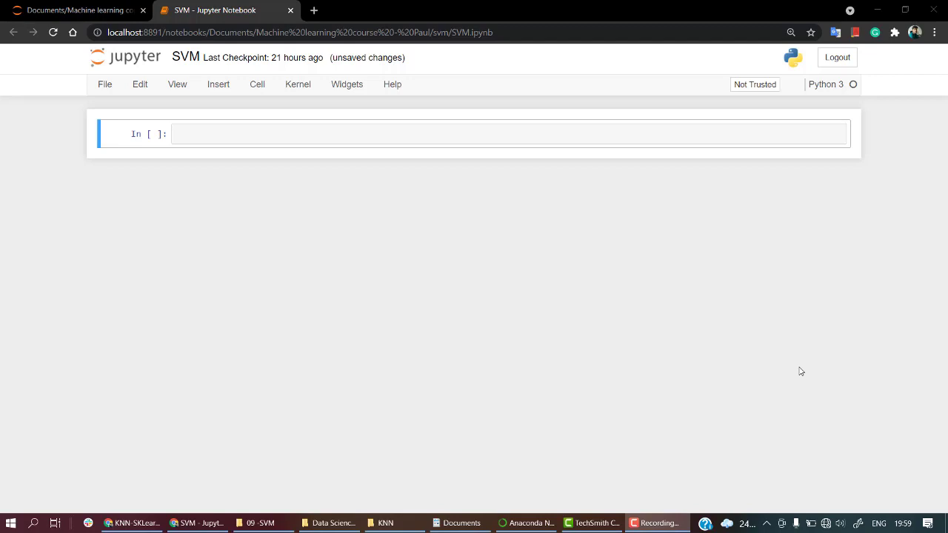
- Write imports for pandas, numpy as np, seaborn as sns and matplotlib.pyplot in the first cell
{"action": "left_click", "coordinate": [289, 134]}
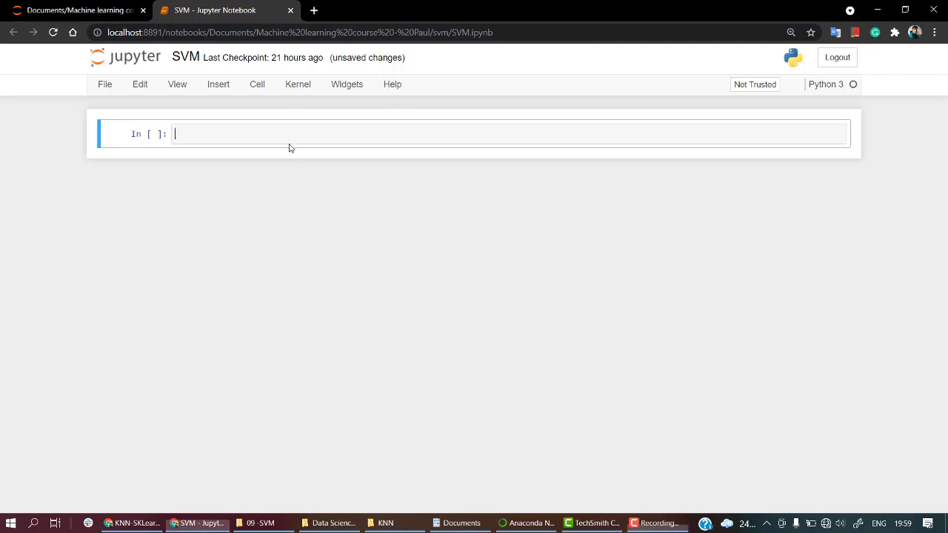
{"action": "mouse_move", "coordinate": [359, 173]}
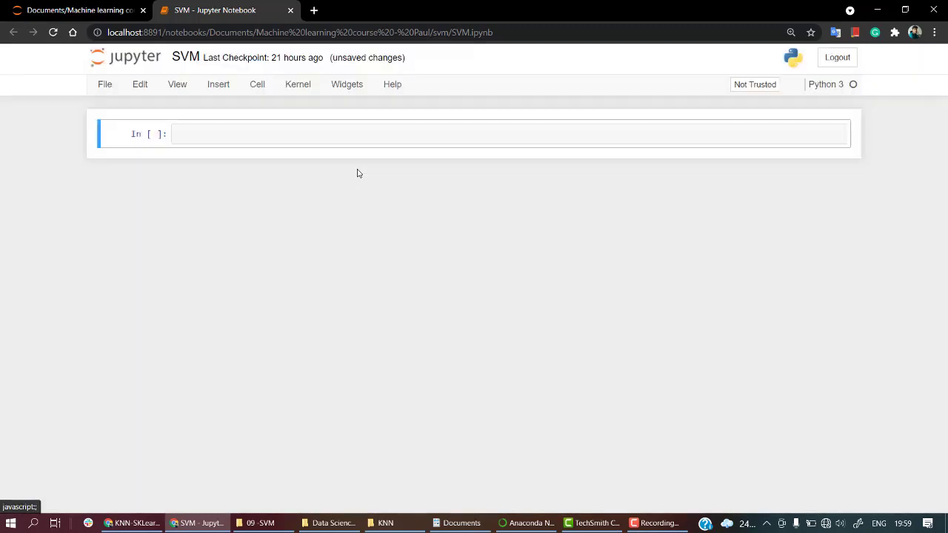
{"action": "type", "text": "import p"}
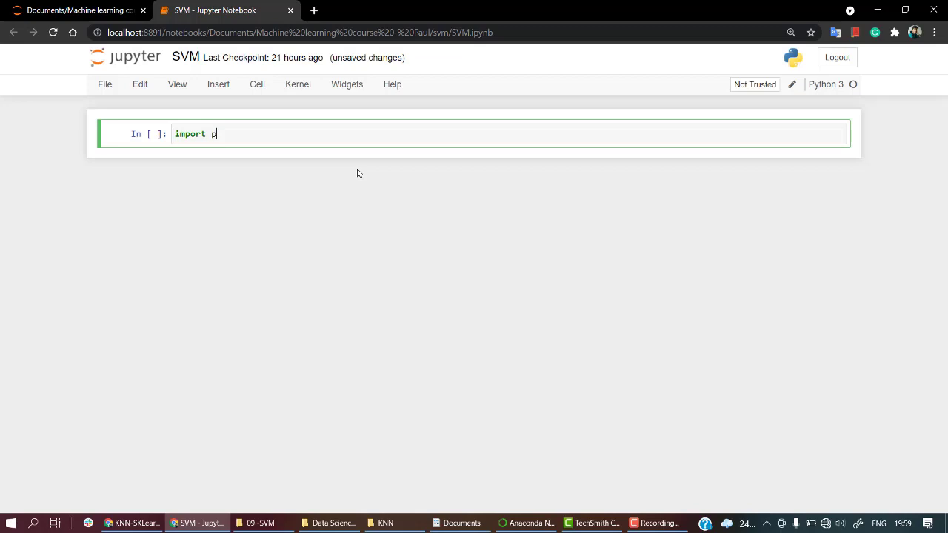
{"action": "type", "text": "andas as ps"}
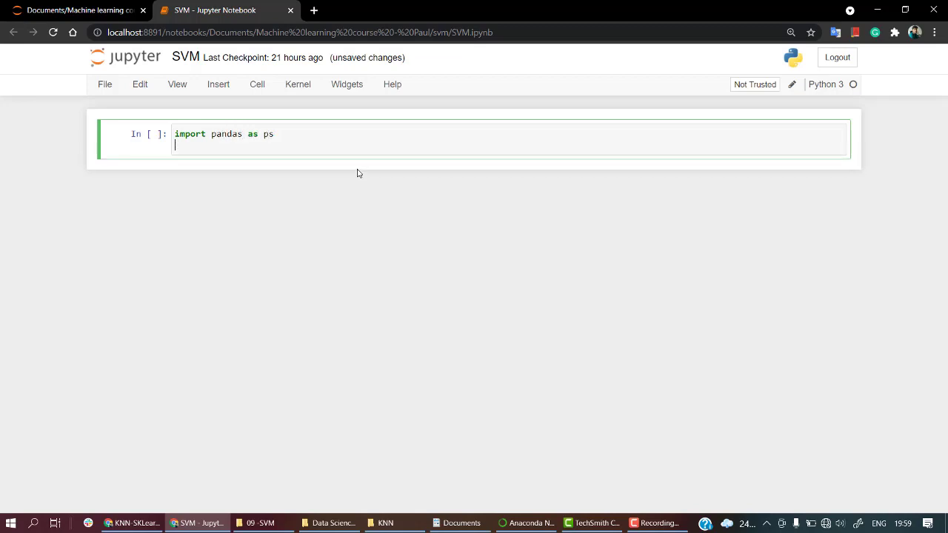
{"action": "type", "text": "import nu"}
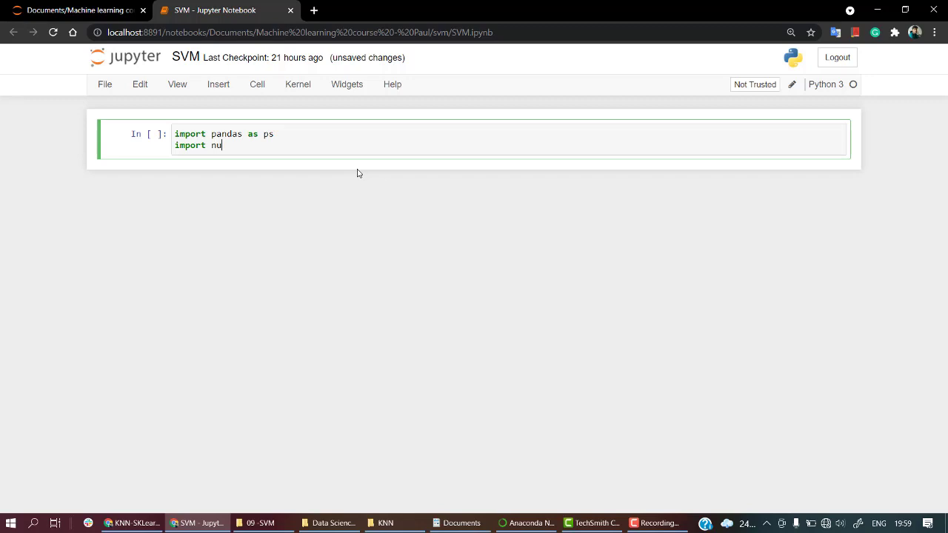
{"action": "type", "text": "mpy as np"}
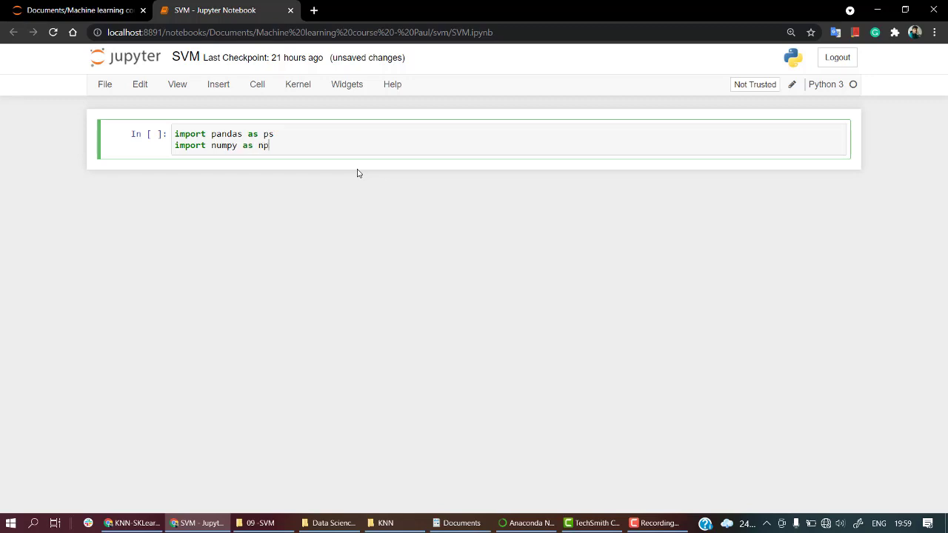
{"action": "type", "text": "imp"}
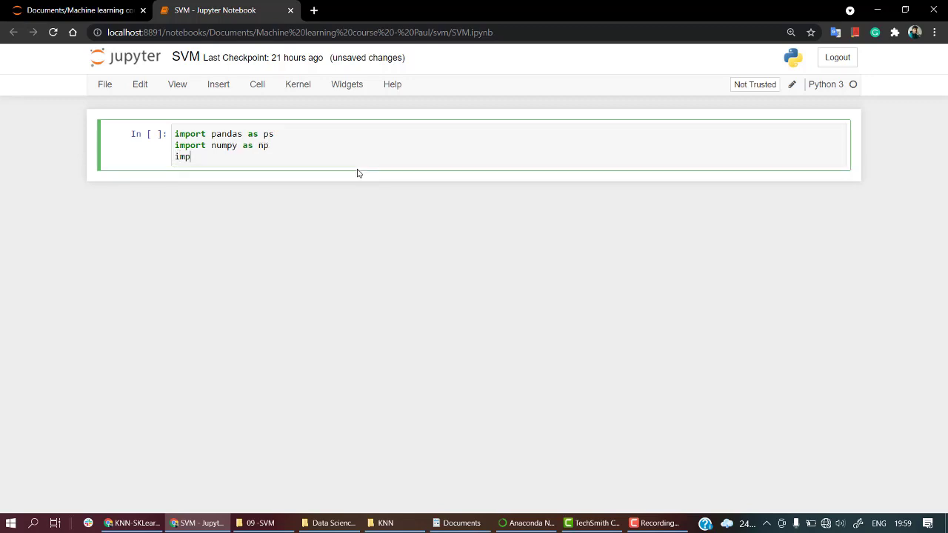
{"action": "type", "text": "ort seaborn"}
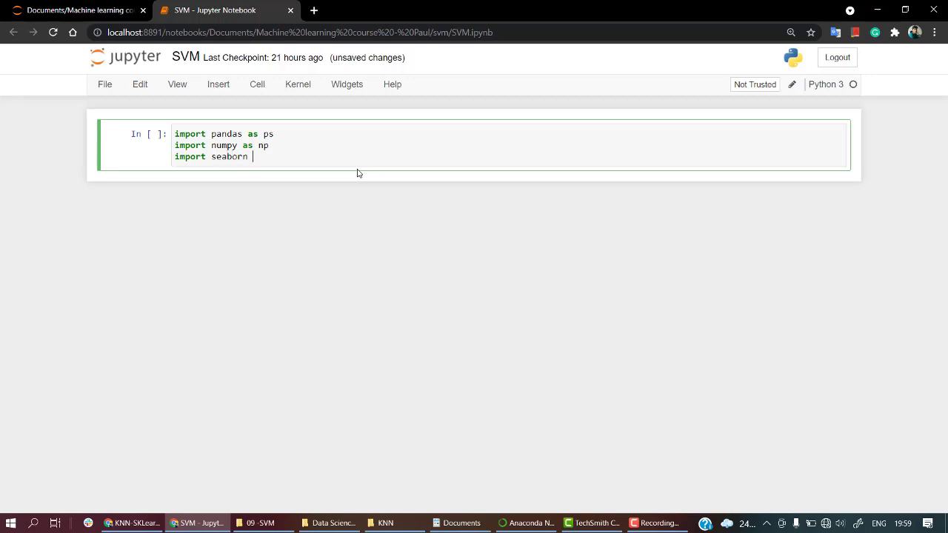
{"action": "type", "text": "as sns"}
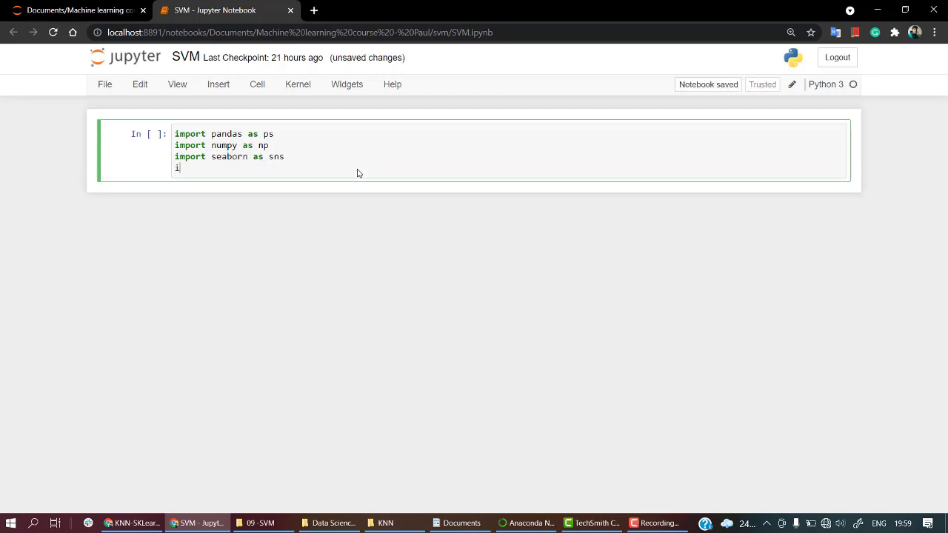
{"action": "type", "text": "mport"}
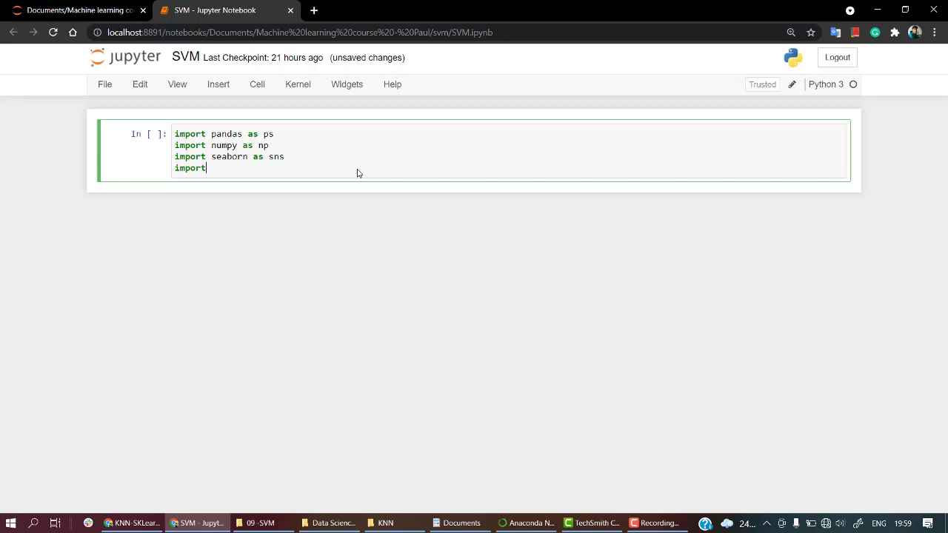
{"action": "type", "text": "matplotli"}
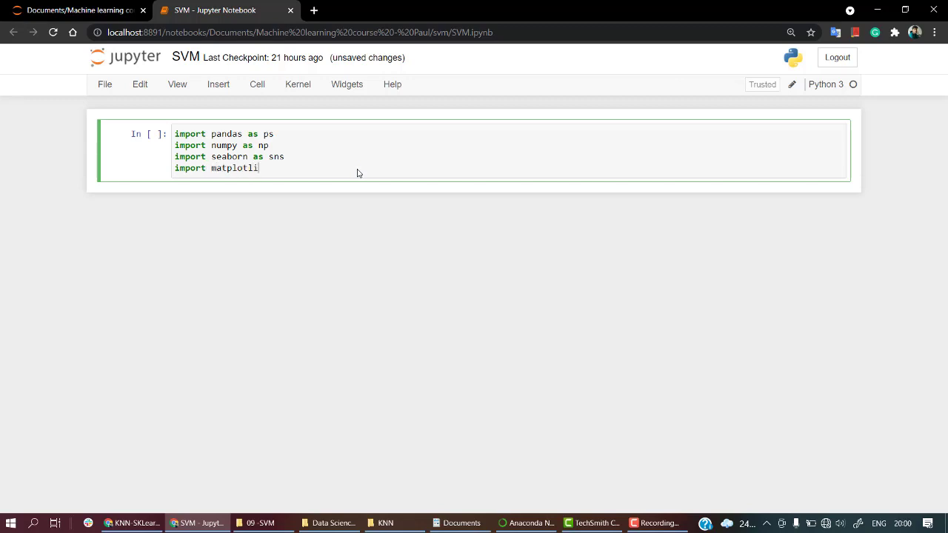
{"action": "type", "text": "b."}
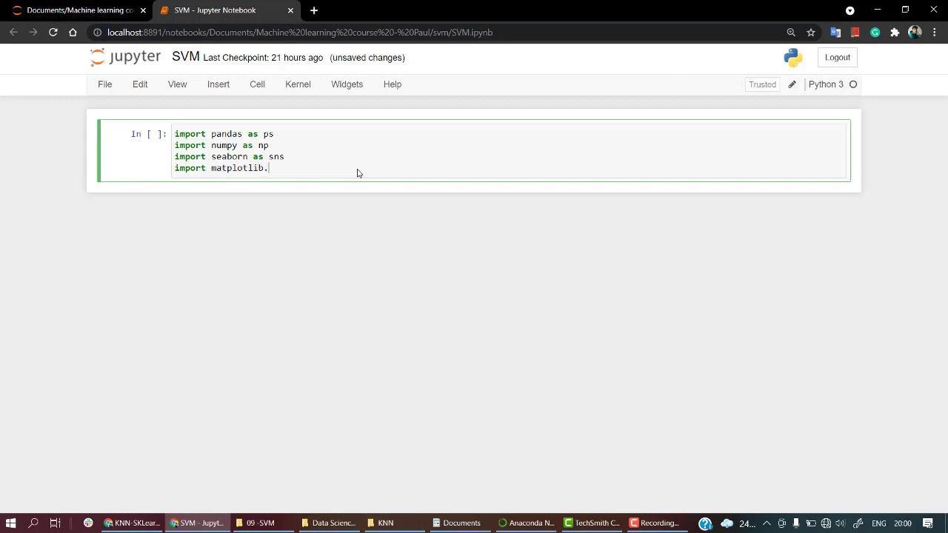
{"action": "type", "text": "pyplot as plt"}
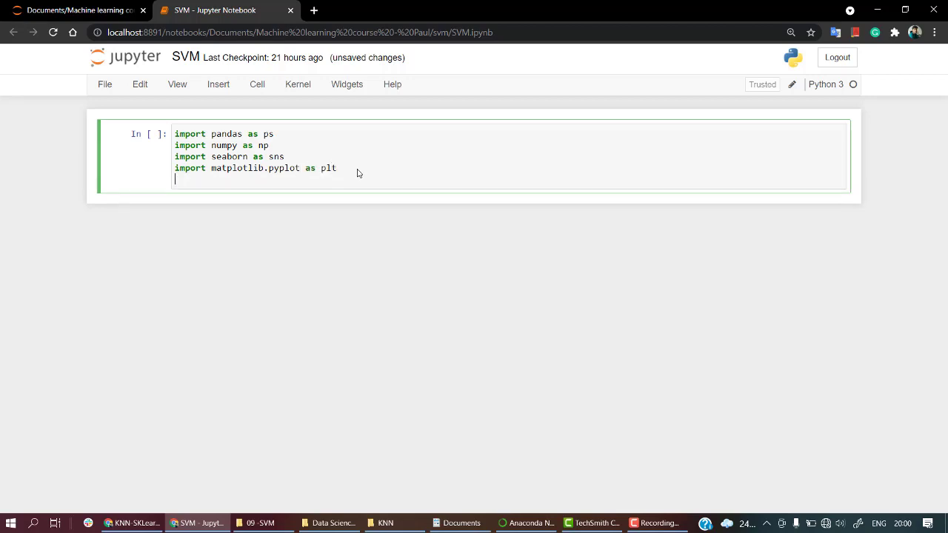
- Add the matplotlib inline line and run the imports cell
{"action": "type", "text": "#matplotlib"}
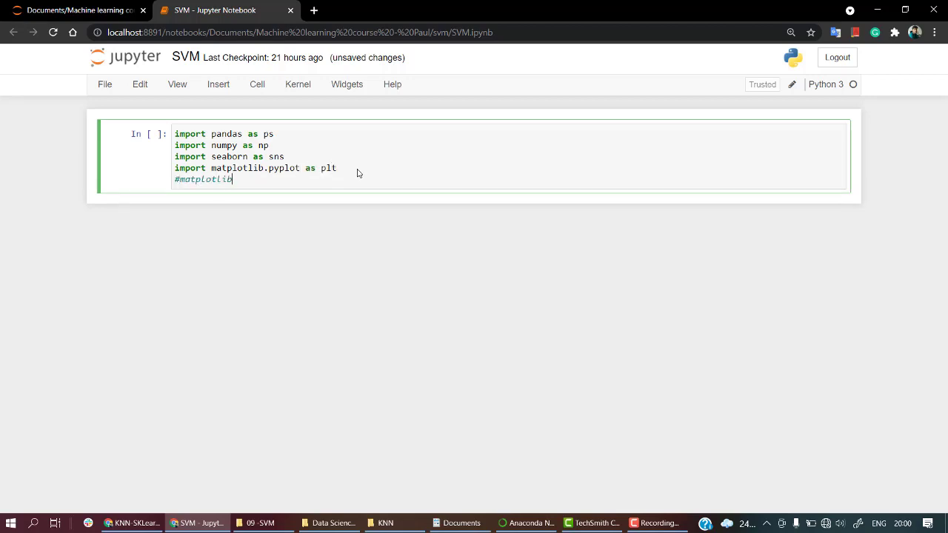
{"action": "type", "text": "inl"}
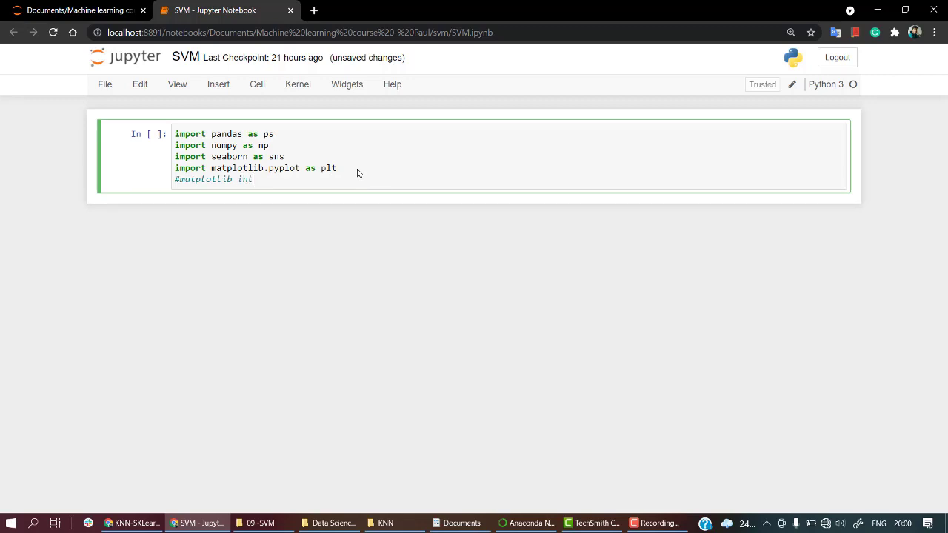
{"action": "type", "text": "ine"}
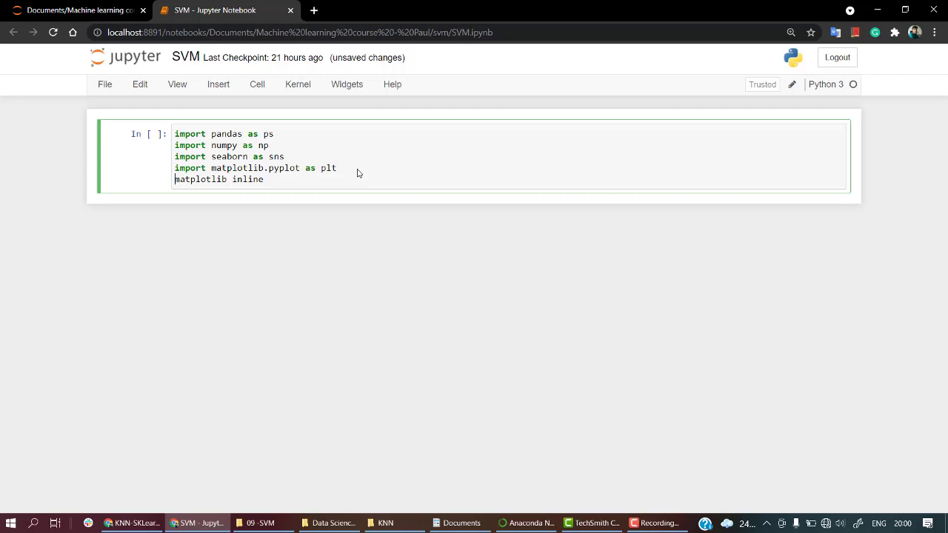
{"action": "key", "text": "shift+Return"}
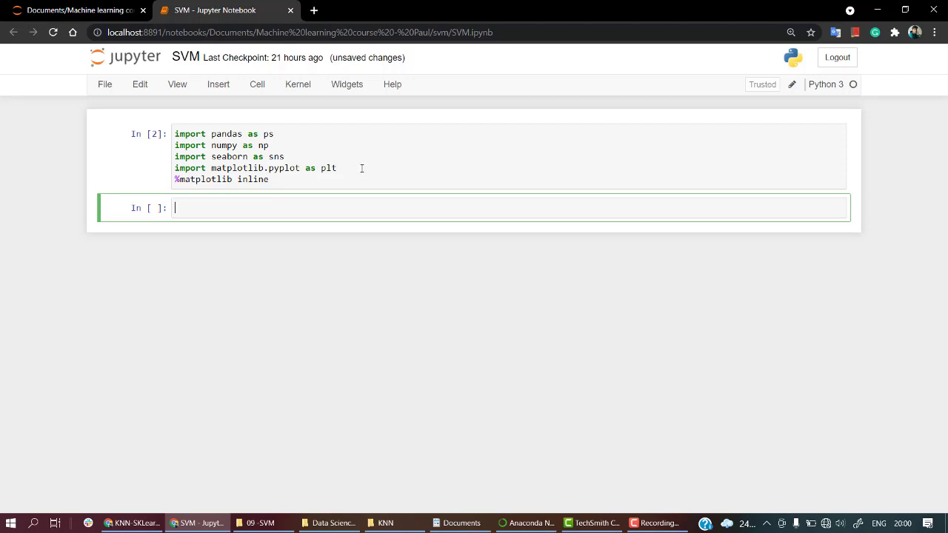
{"action": "mouse_move", "coordinate": [300, 300]}
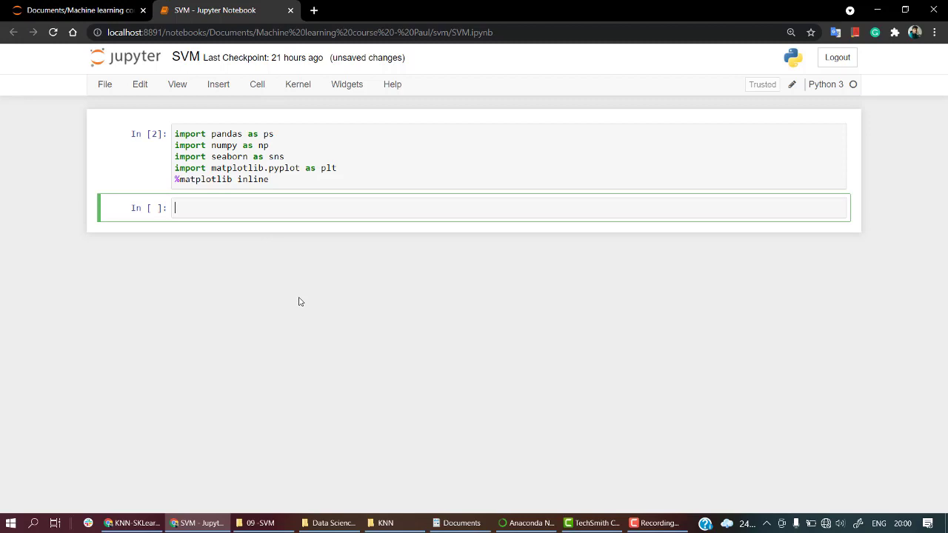
{"action": "mouse_move", "coordinate": [308, 294]}
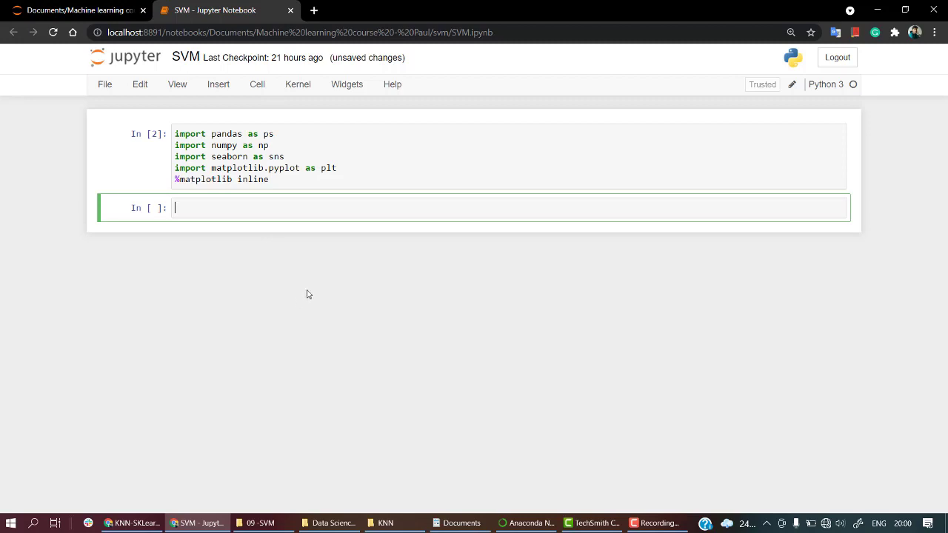
- Run pd.read_csv("salary.csv") in a new cell, which raises a NameError for pd
{"action": "type", "text": "pd.r"}
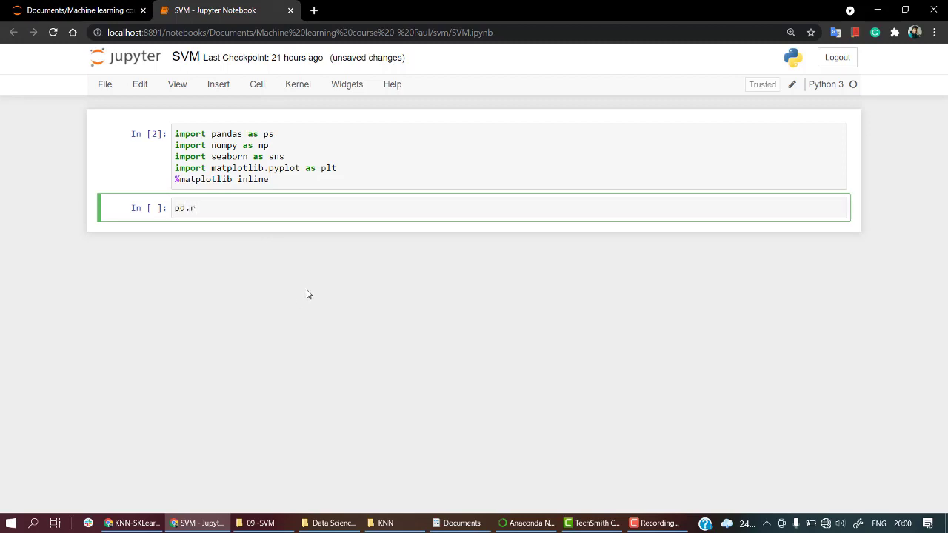
{"action": "type", "text": "ead_csv"}
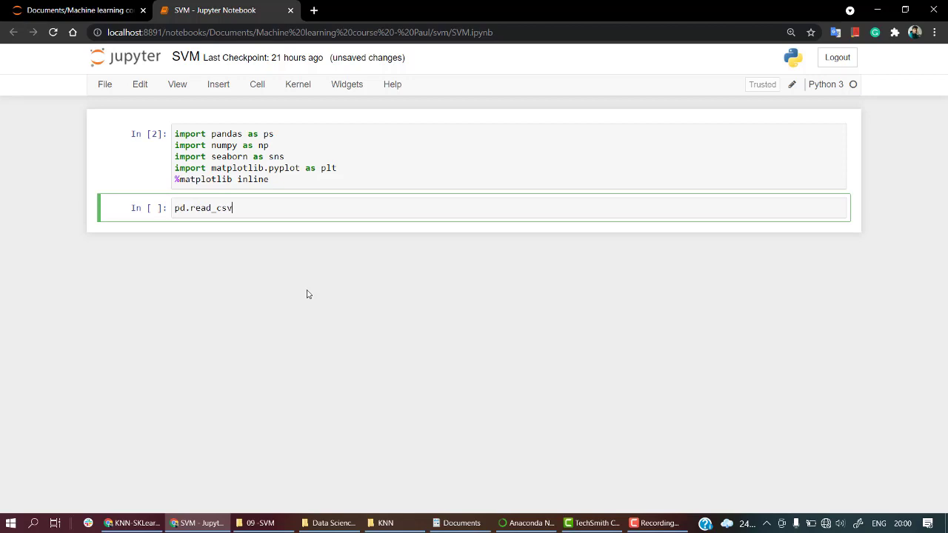
{"action": "type", "text": "(\"sal\")"}
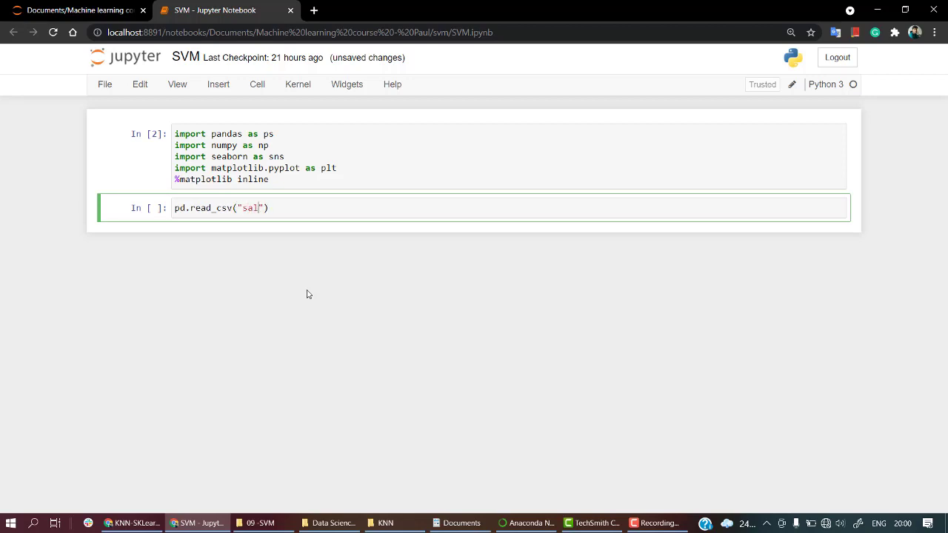
{"action": "type", "text": "ary.csv"}
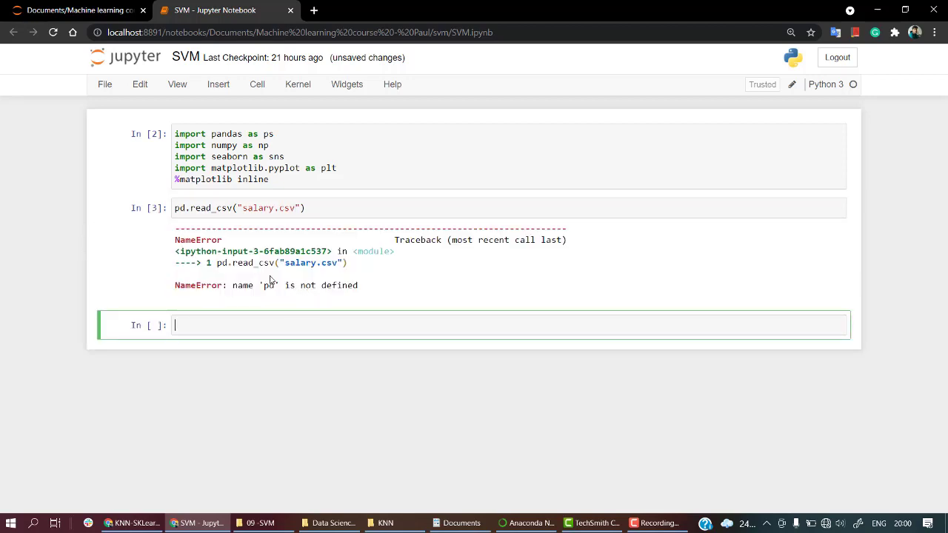
{"action": "left_click", "coordinate": [255, 156]}
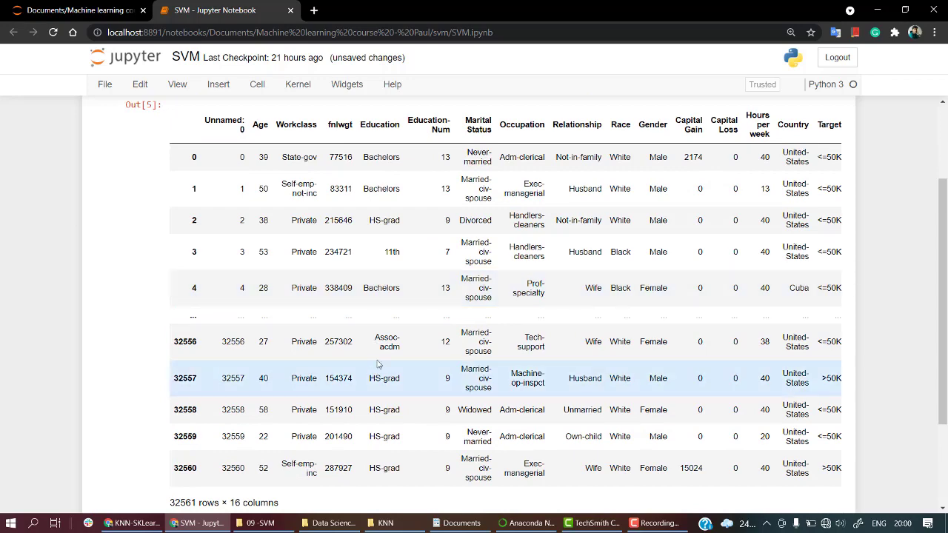
- Scroll through the 32561-row salary.csv table with its Unnamed: 0 column, and save the notebook
{"action": "scroll", "scroll_direction": "down", "scroll_amount": 3}
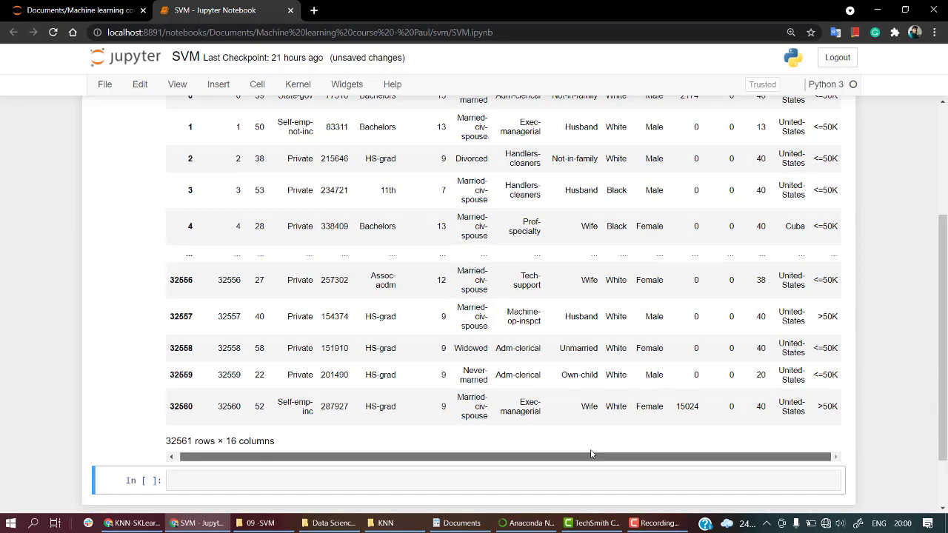
{"action": "scroll", "scroll_direction": "up", "scroll_amount": 3}
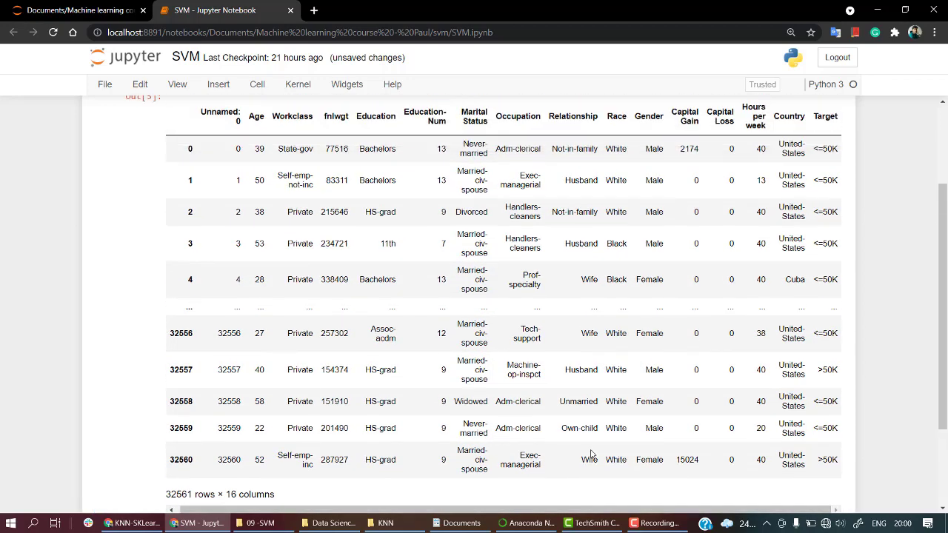
{"action": "scroll", "scroll_direction": "up", "scroll_amount": 3}
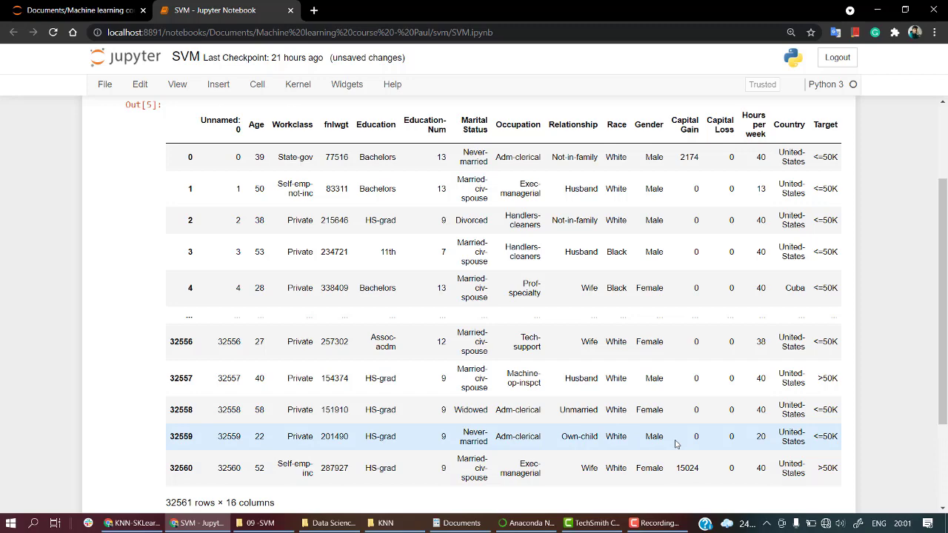
{"action": "scroll", "scroll_direction": "down", "scroll_amount": 3}
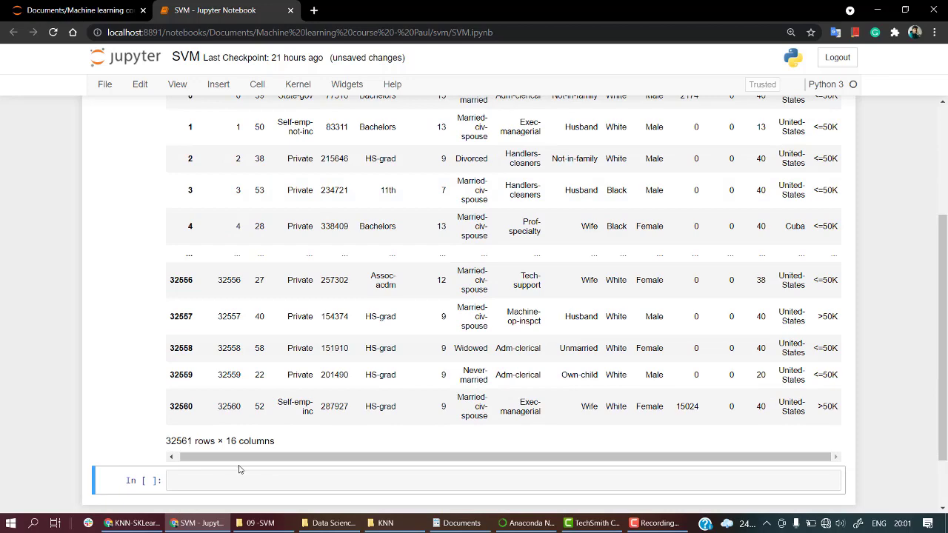
{"action": "scroll", "scroll_direction": "up", "scroll_amount": 3}
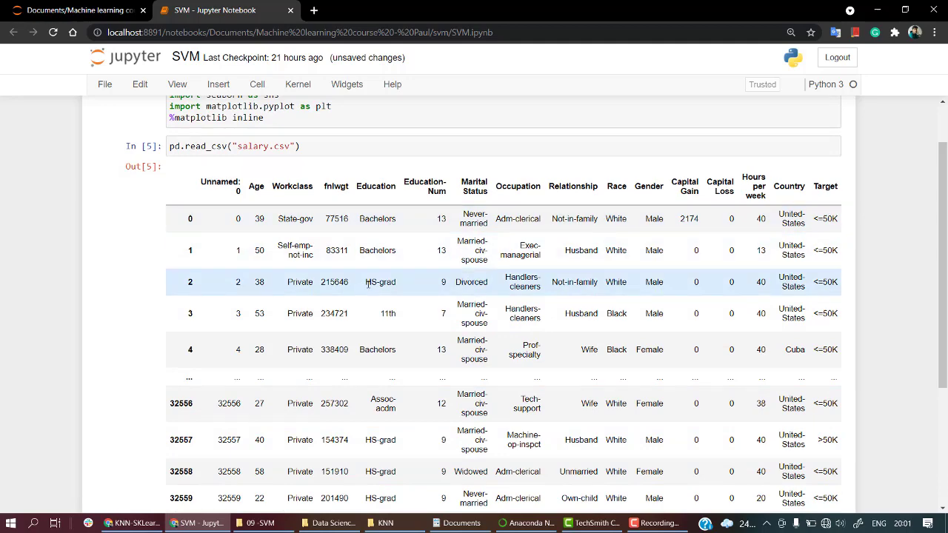
{"action": "mouse_move", "coordinate": [806, 301]}
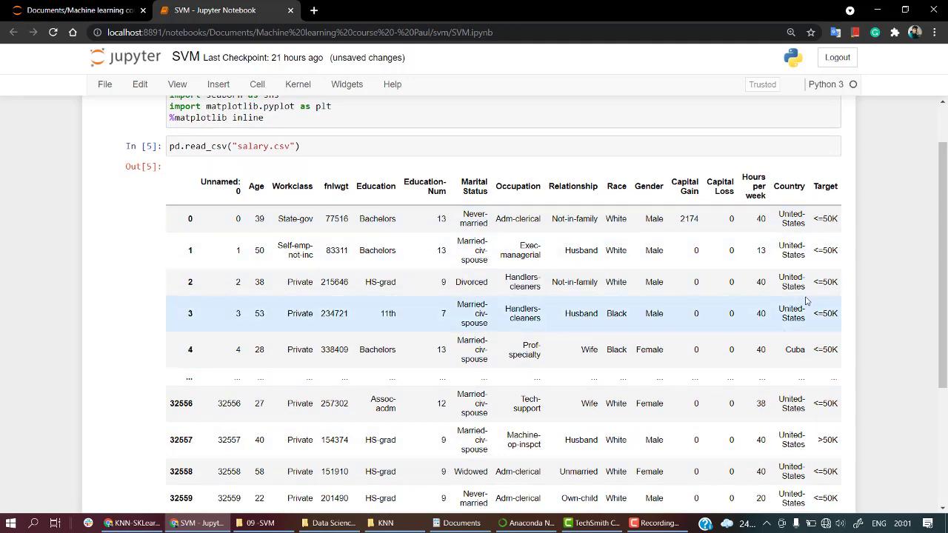
{"action": "scroll", "scroll_direction": "down", "scroll_amount": 3}
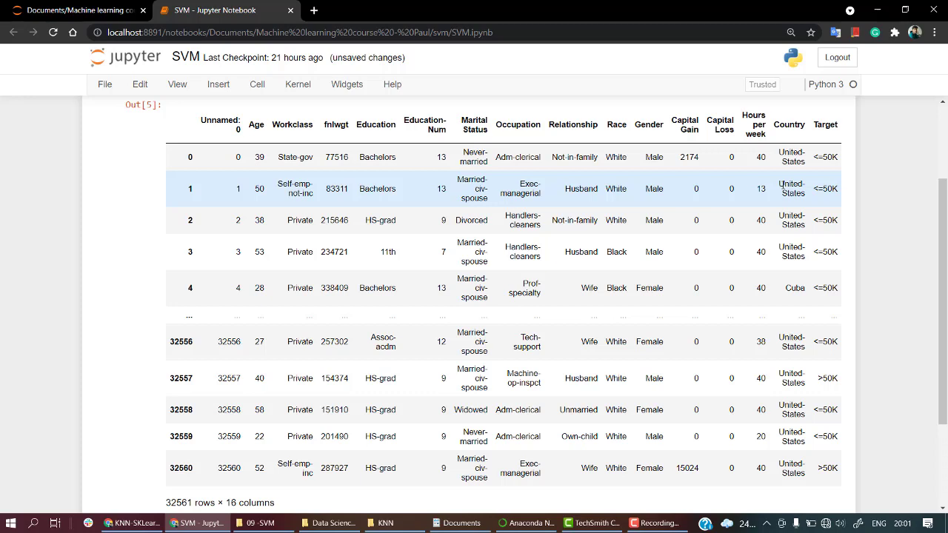
{"action": "key", "text": "ctrl+s"}
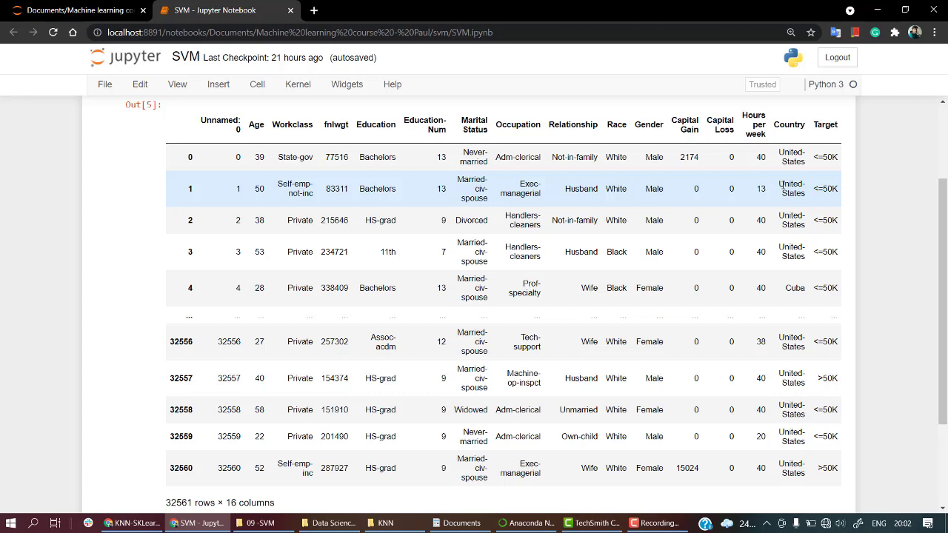
{"action": "mouse_move", "coordinate": [567, 316]}
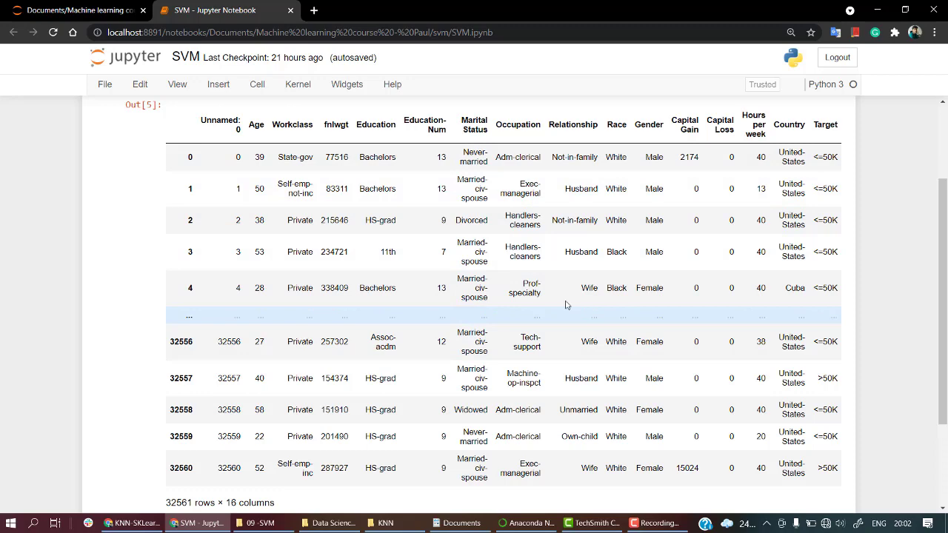
{"action": "scroll", "scroll_direction": "up", "scroll_amount": 3}
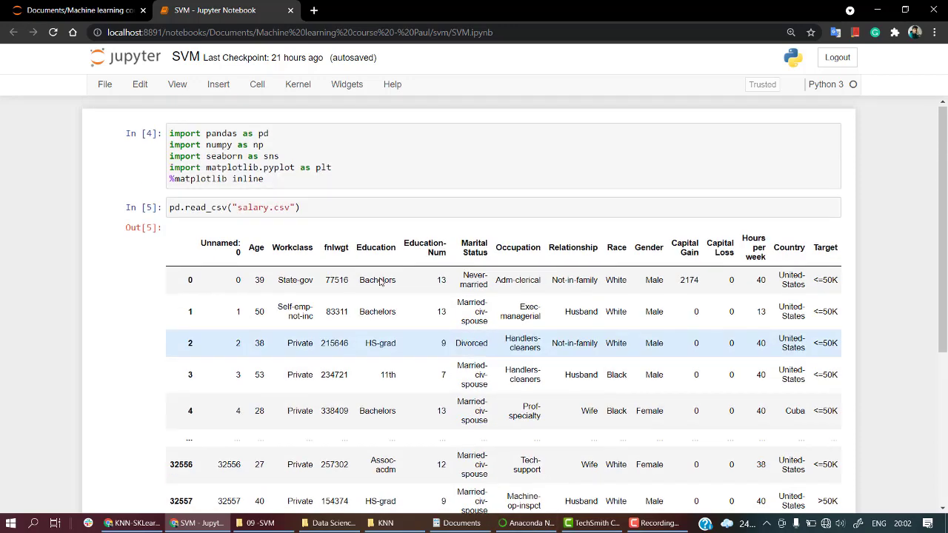
{"action": "double_click", "coordinate": [220, 243]}
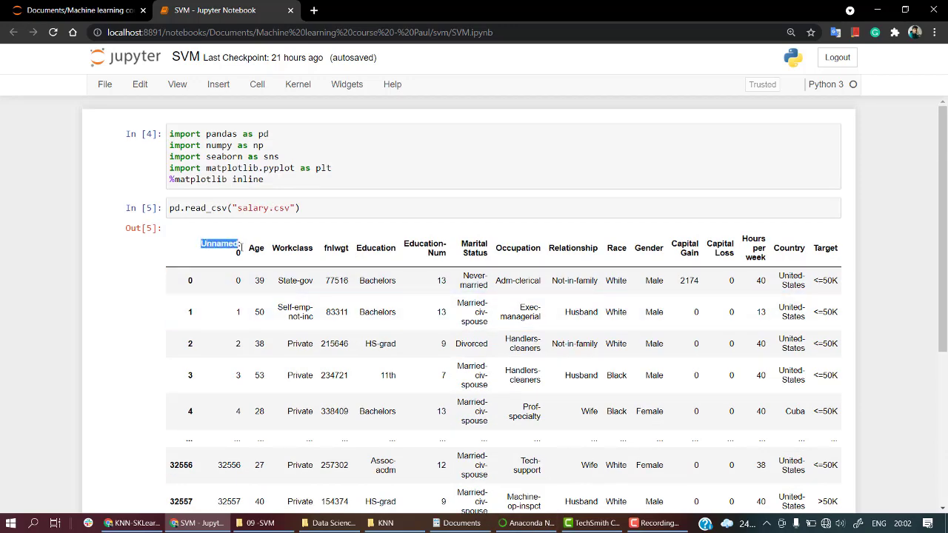
{"action": "scroll", "scroll_direction": "down", "scroll_amount": 3}
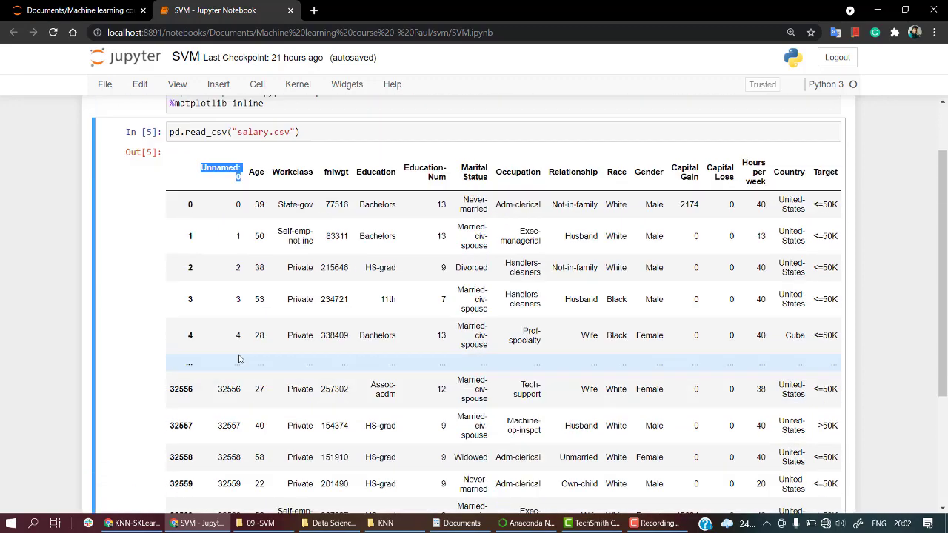
{"action": "scroll", "scroll_direction": "up", "scroll_amount": 3}
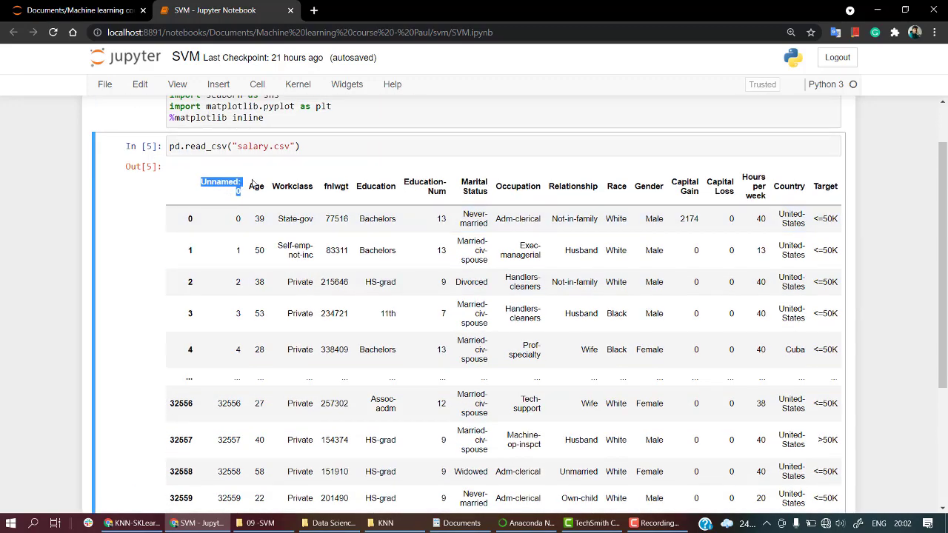
{"action": "scroll", "scroll_direction": "down", "scroll_amount": 3}
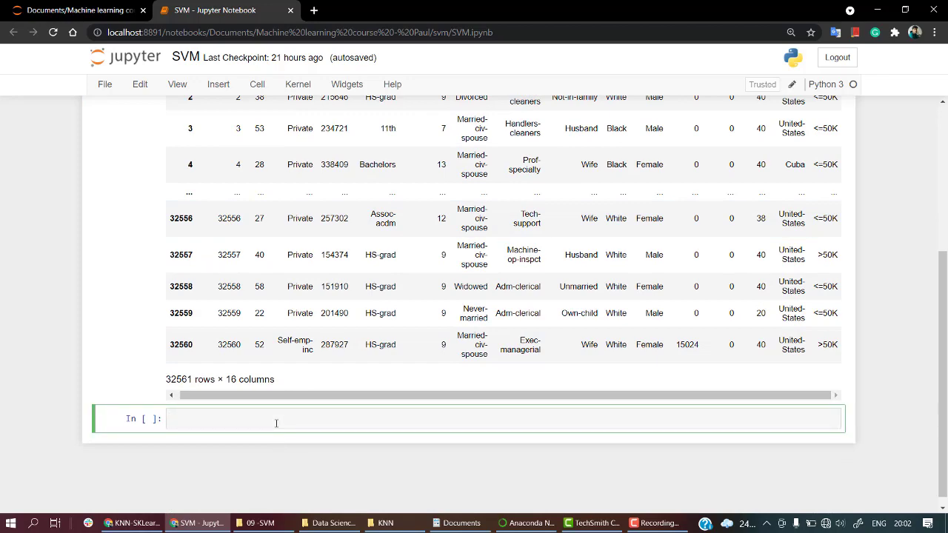
{"action": "scroll", "scroll_direction": "up", "scroll_amount": 3}
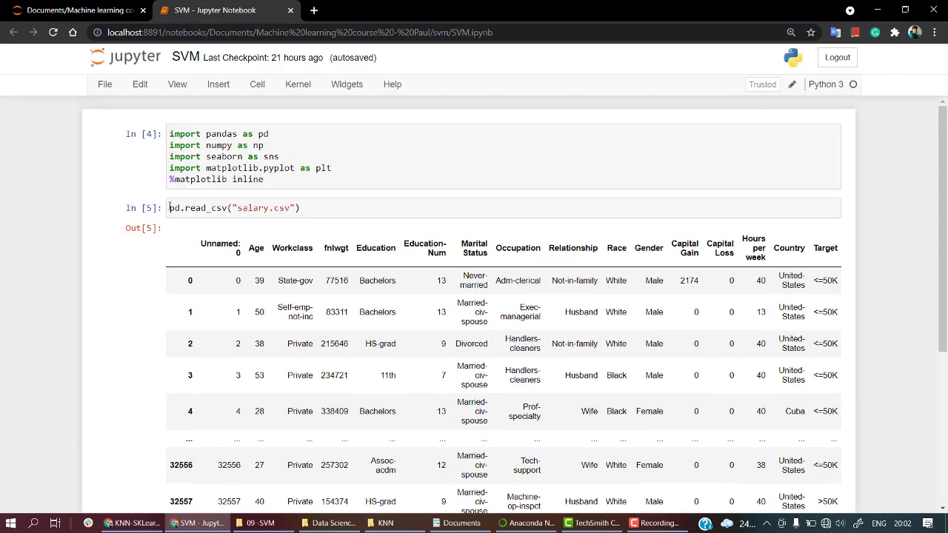
- Store the CSV in a salary variable and preview salary.head()
{"action": "type", "text": "salary ="}
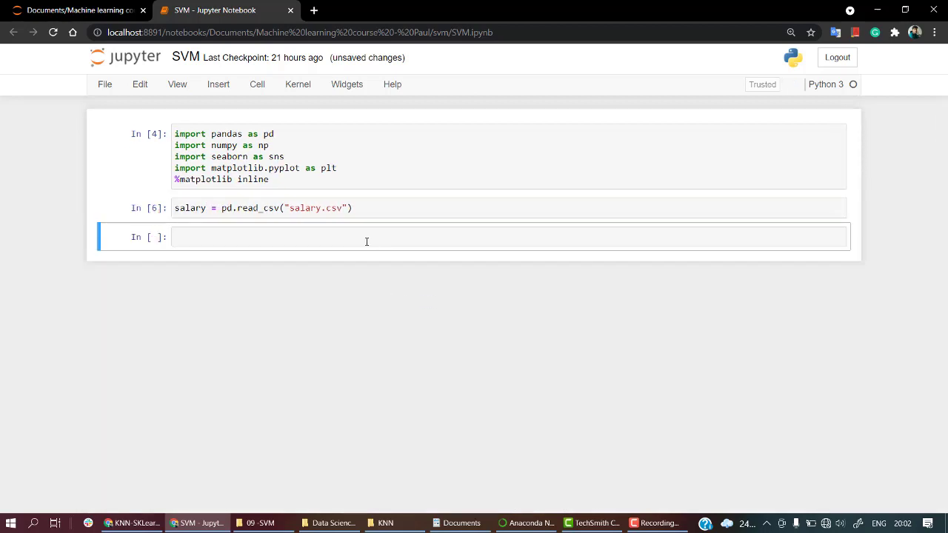
{"action": "type", "text": "salary"}
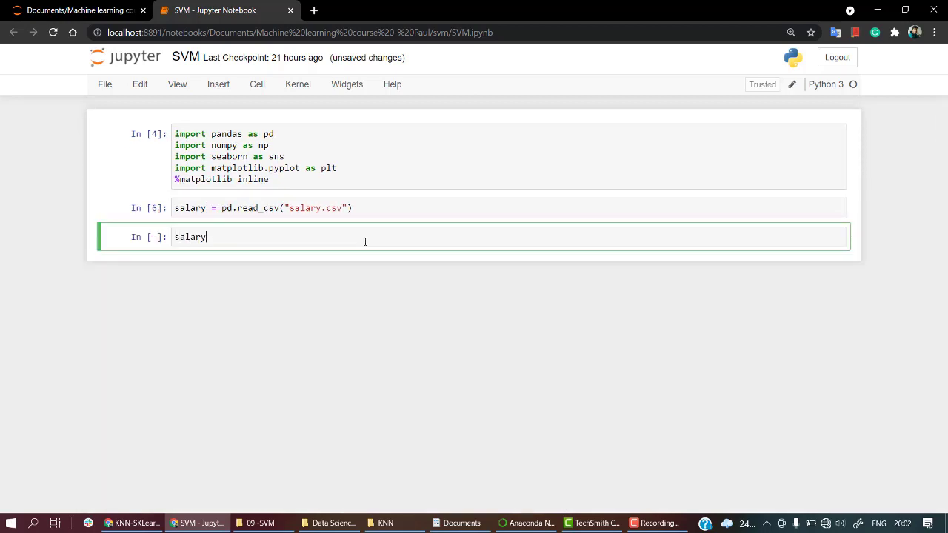
{"action": "type", "text": ".head()"}
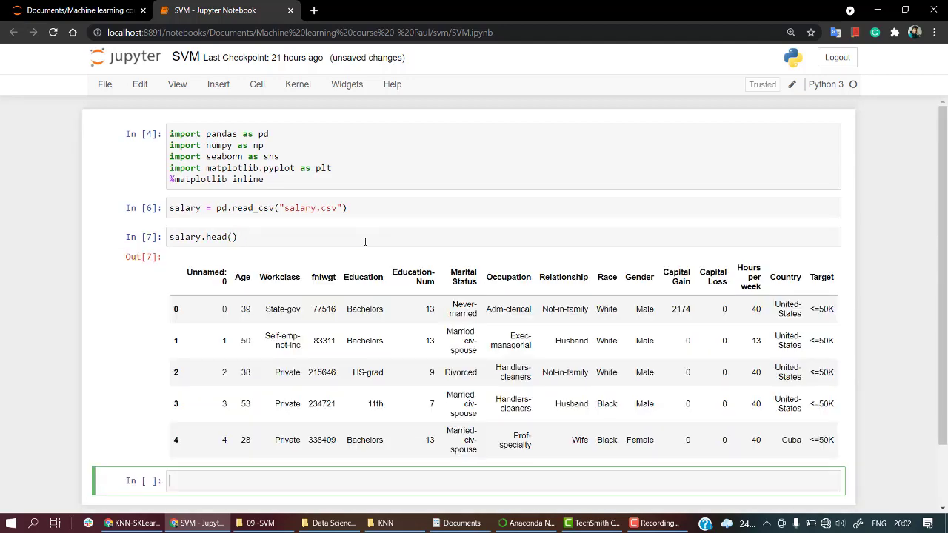
{"action": "scroll", "scroll_direction": "down", "scroll_amount": 3}
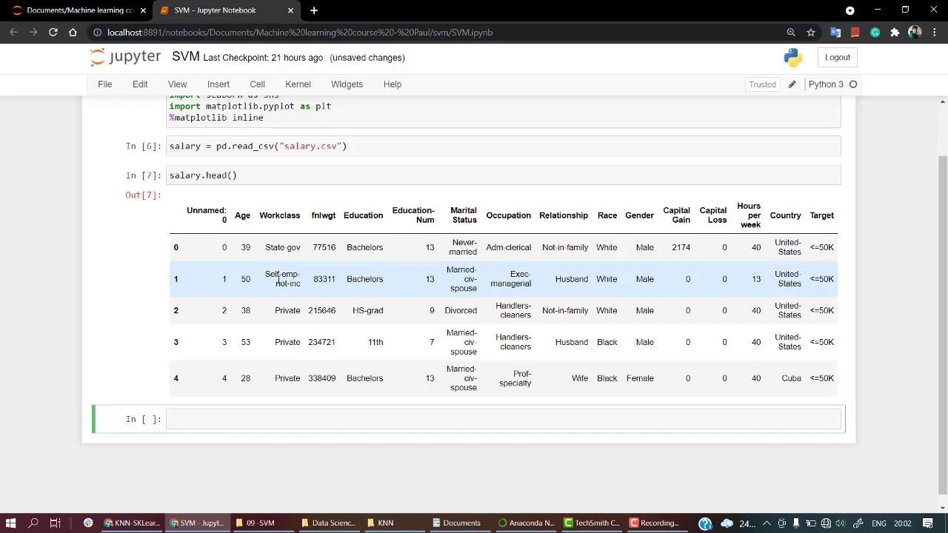
- Run salary.drop("Unnamed: 0", axis=1) to show the 15-column table
{"action": "type", "text": "salary"}
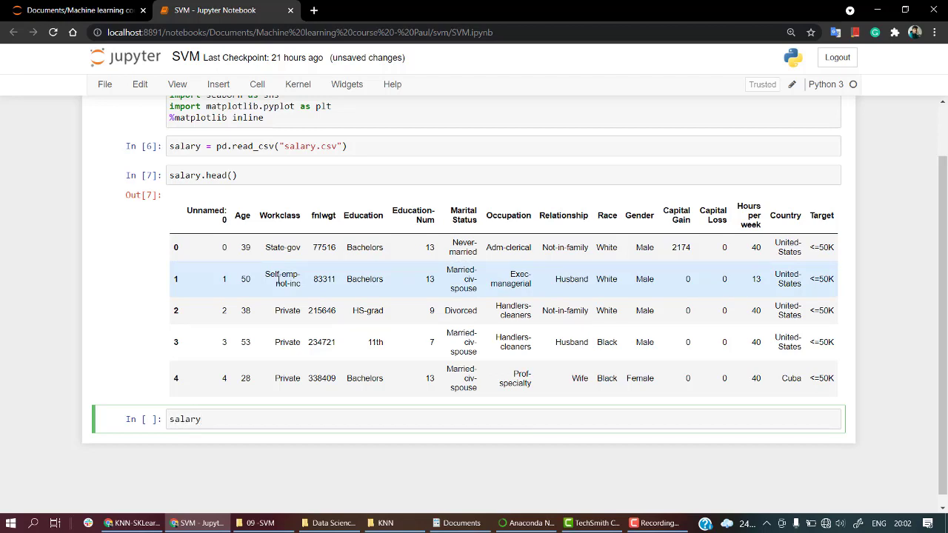
{"action": "type", "text": ".drop()"}
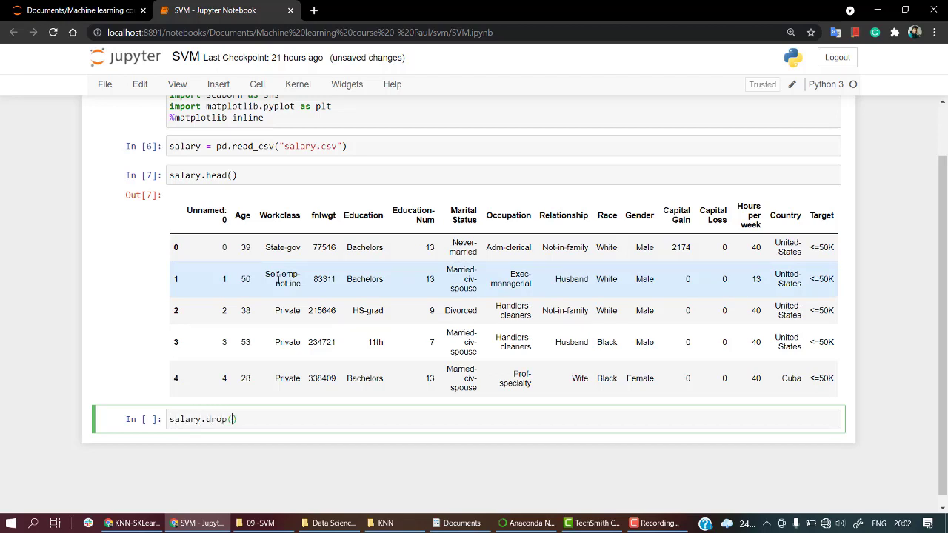
{"action": "key", "text": "shift+Tab"}
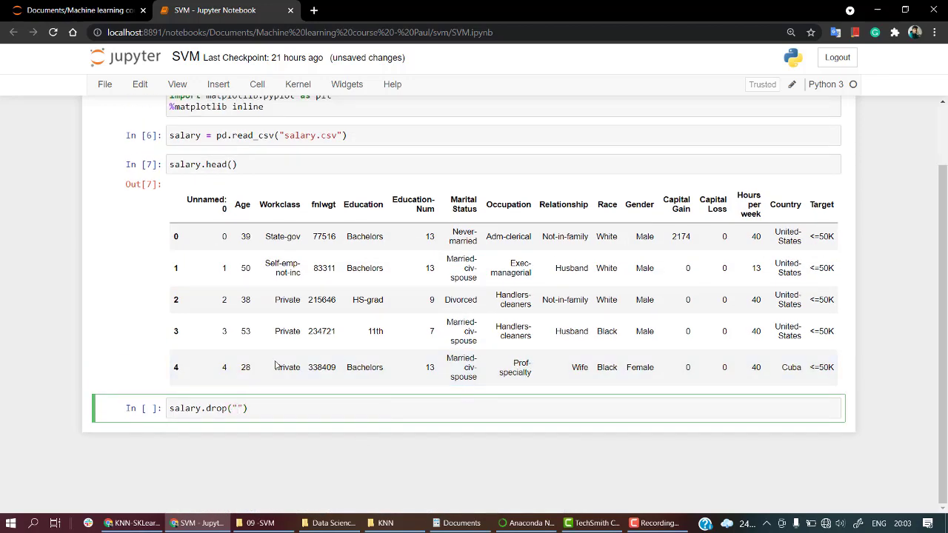
{"action": "double_click", "coordinate": [206, 199]}
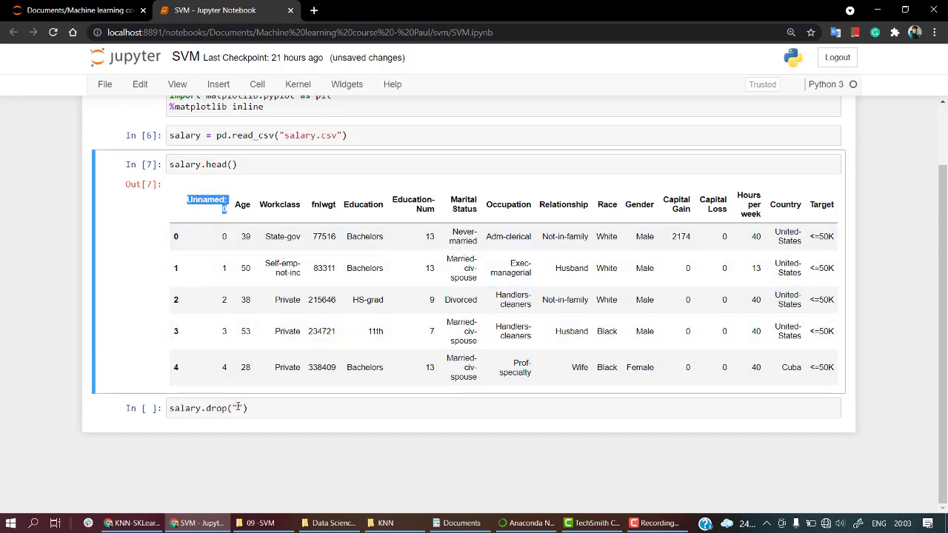
{"action": "type", "text": "Unnamed: 0\" ,"}
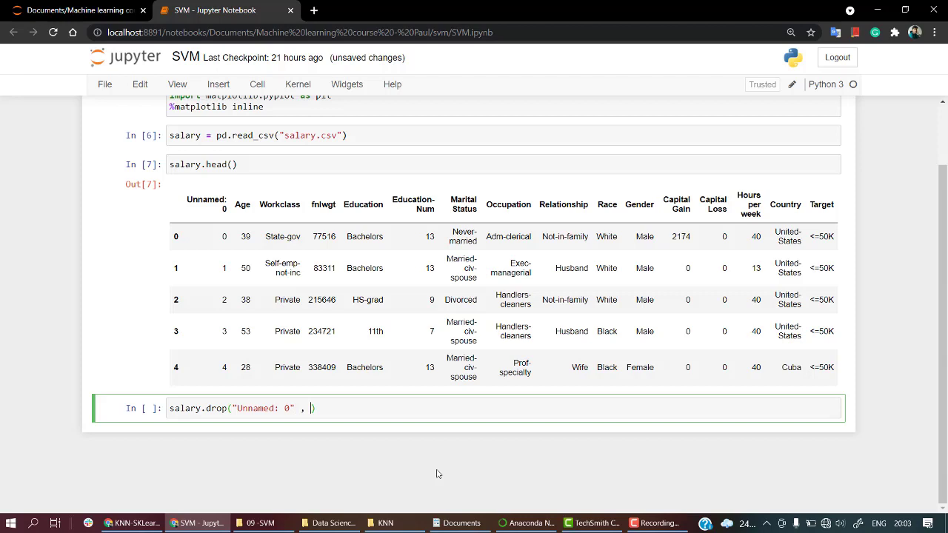
{"action": "type", "text": "axis"}
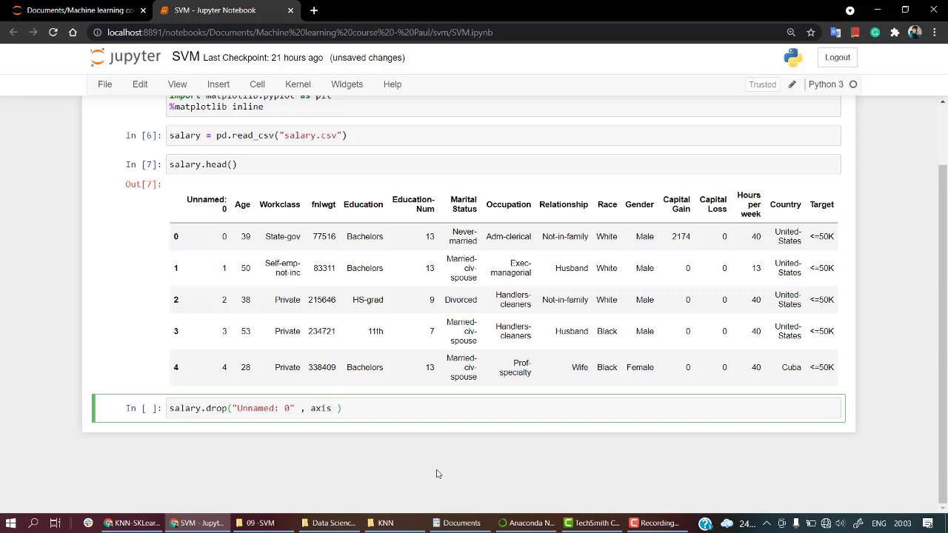
{"action": "type", "text": "= 1 ,"}
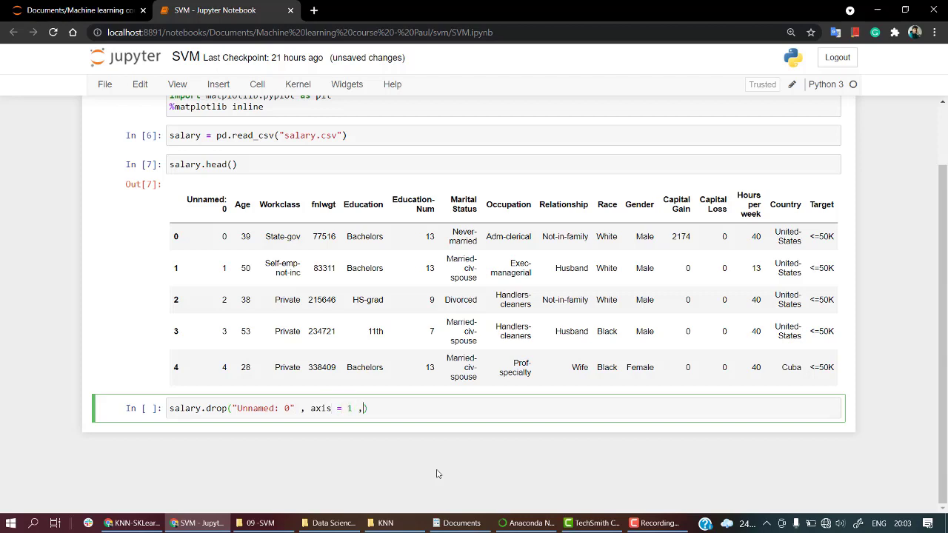
{"action": "type", "text": "iinplac"}
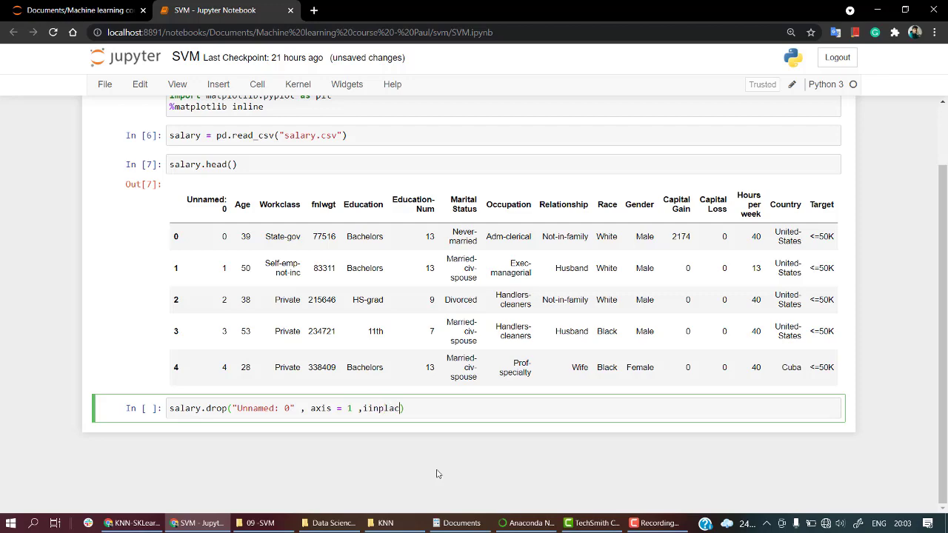
{"action": "key", "text": "BackSpace"}
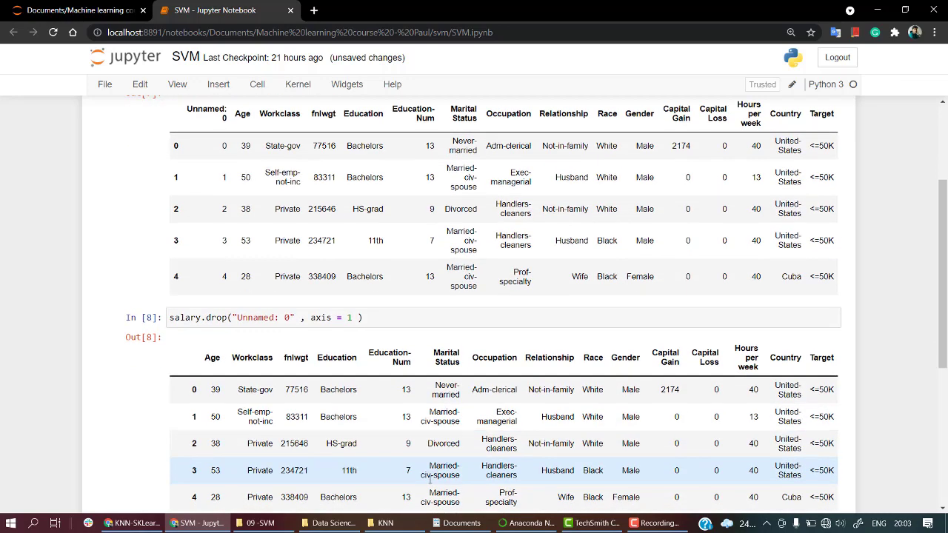
{"action": "scroll", "scroll_direction": "down", "scroll_amount": 3}
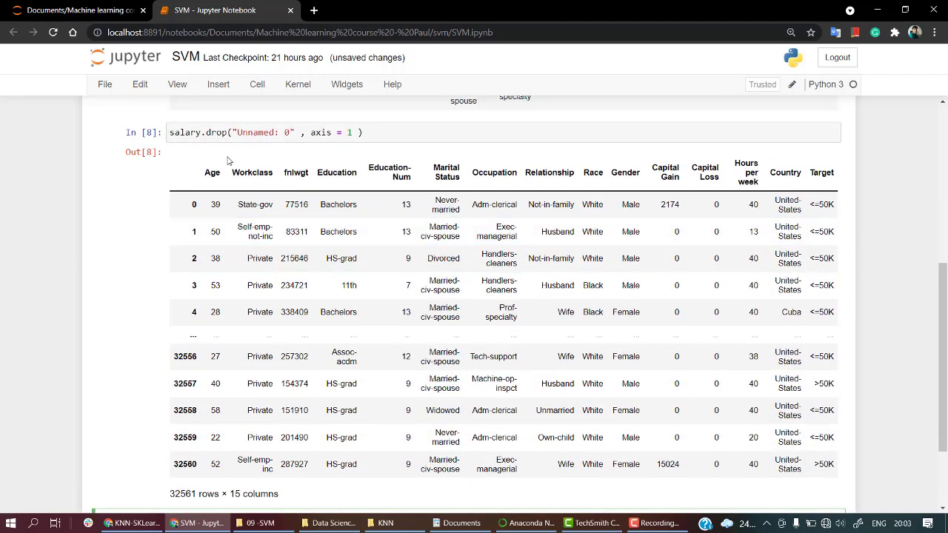
{"action": "scroll", "scroll_direction": "down", "scroll_amount": 3}
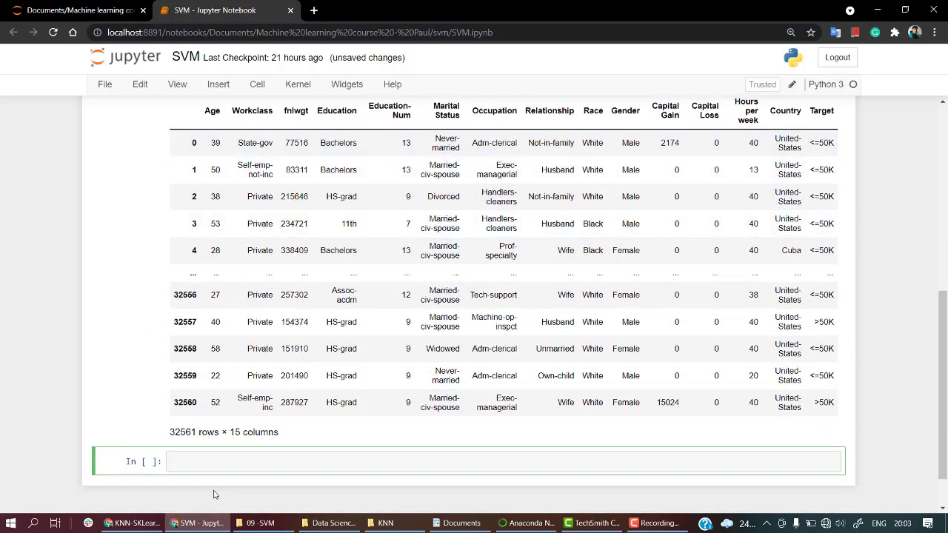
{"action": "type", "text": "salary.drop(\"Unnamed: 0\" , axis = 1"}
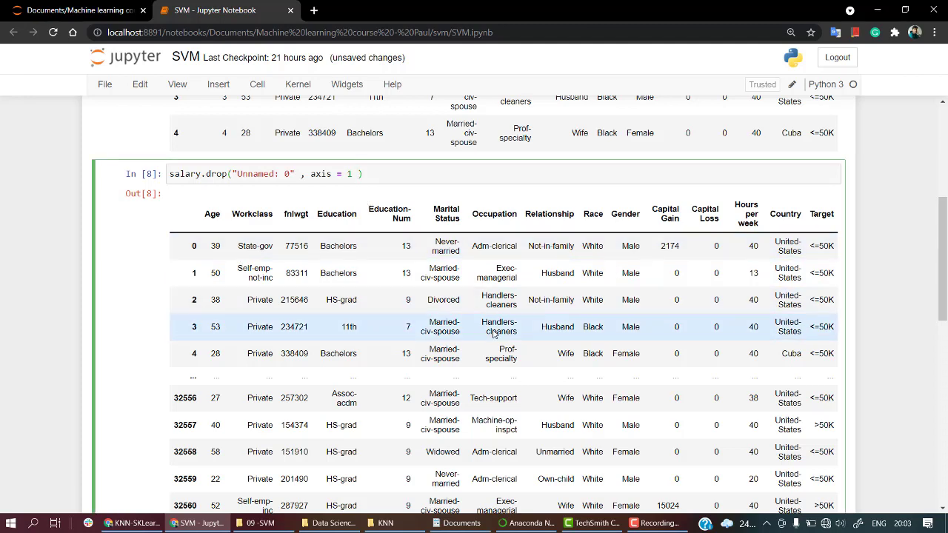
- Add inplace=True to the drop call so salary loses the Unnamed: 0 column permanently
{"action": "type", "text": ",inplace"}
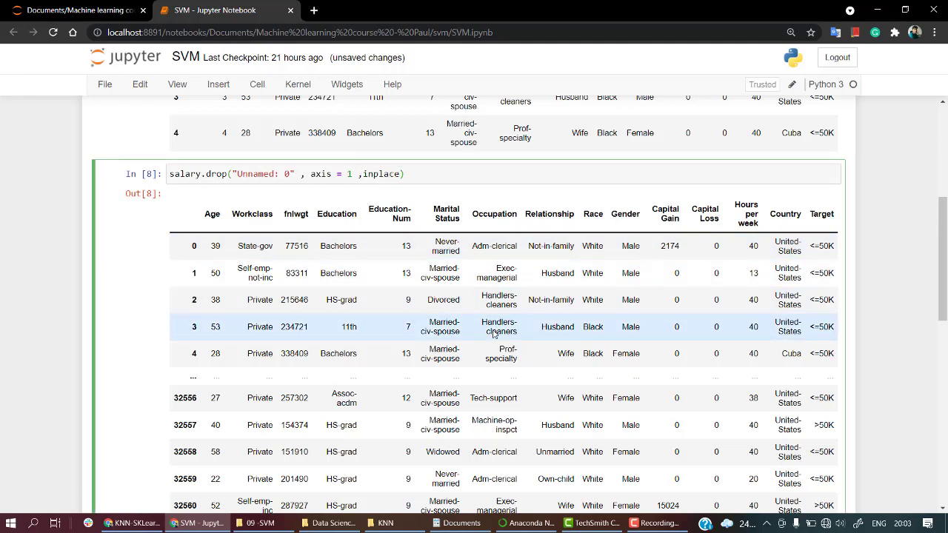
{"action": "type", "text": "= 1"}
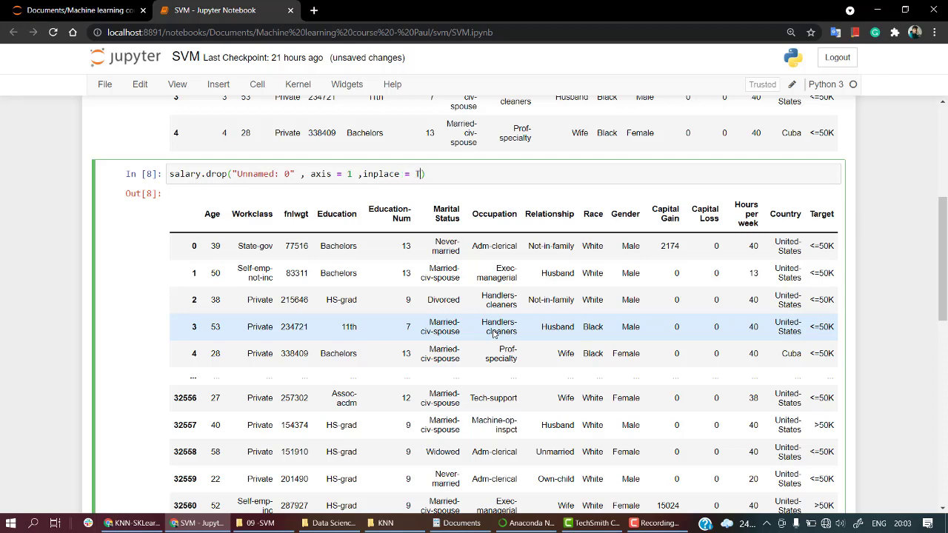
{"action": "type", "text": "rue"}
{"action": "type", "text": "salary"}
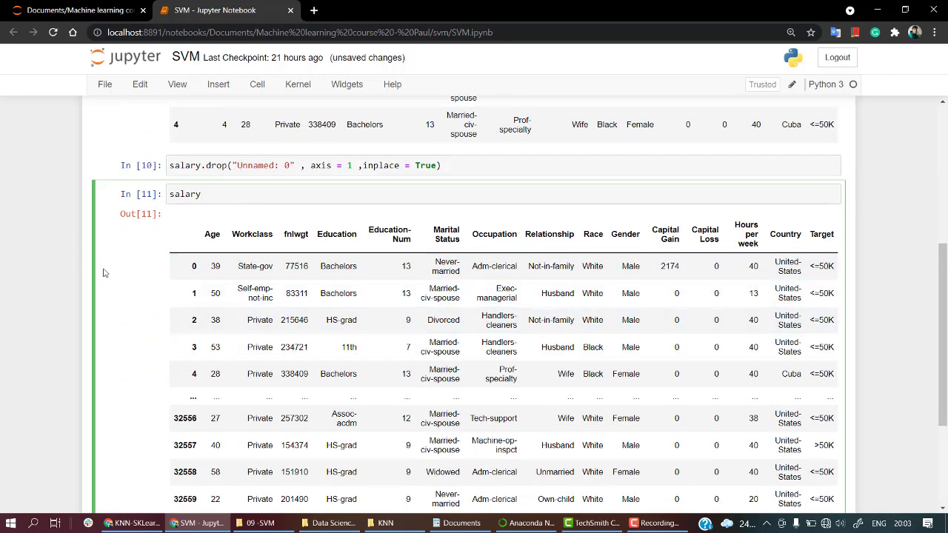
- Show salary.head() with the cleaned rows starting at Age, and save the notebook
{"action": "type", "text": ".head("}
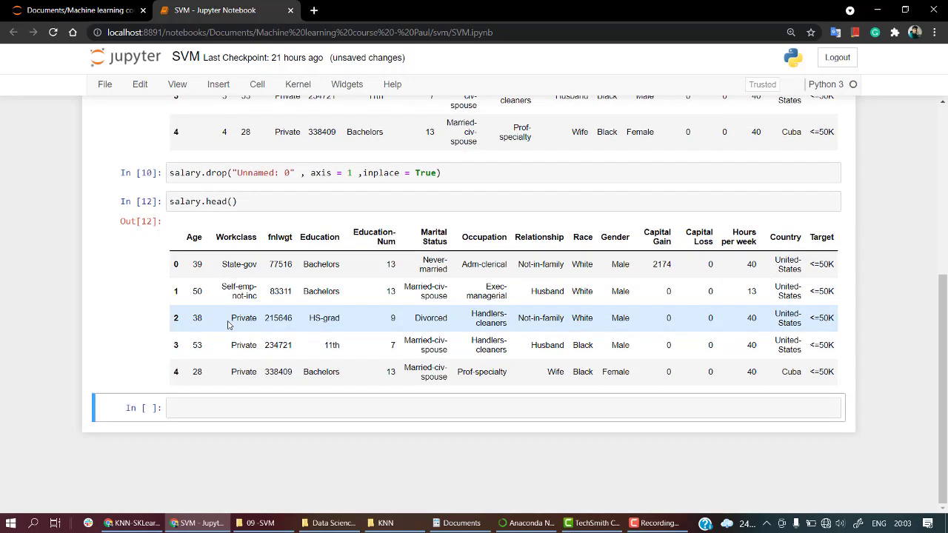
{"action": "key", "text": "ctrl+s"}
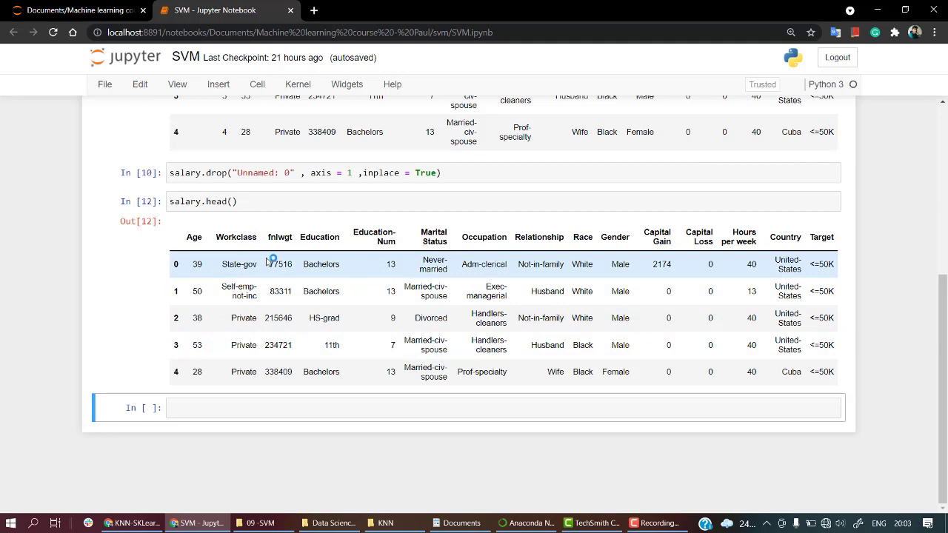
{"action": "mouse_move", "coordinate": [379, 231]}
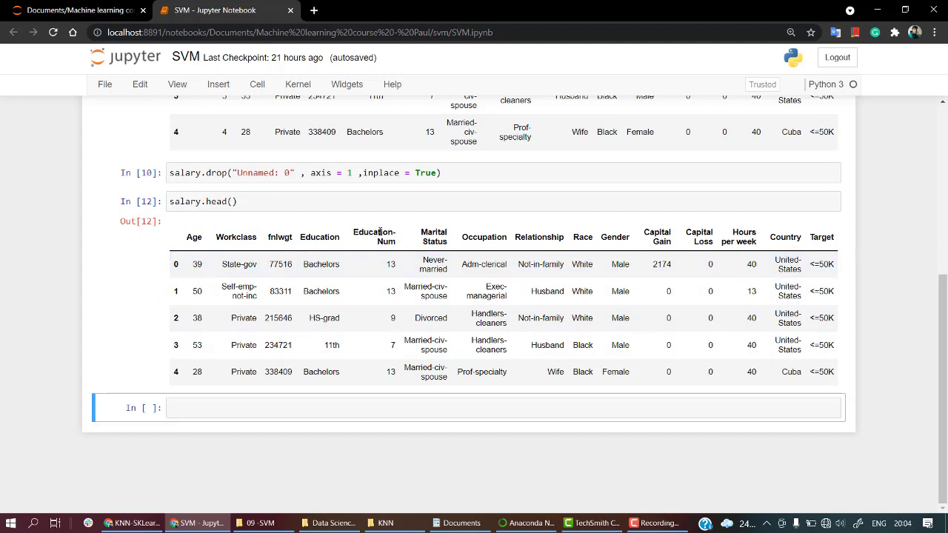